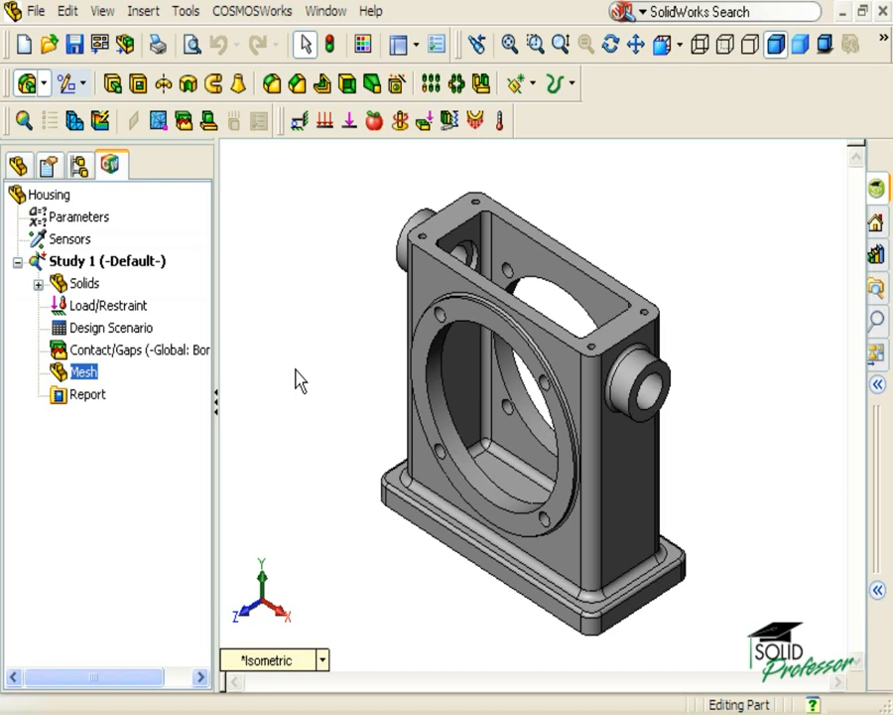
# - Bring up the Mesh context menu in the Housing's COSMOSWorks study tree
pyautogui.rightClick(83, 371)
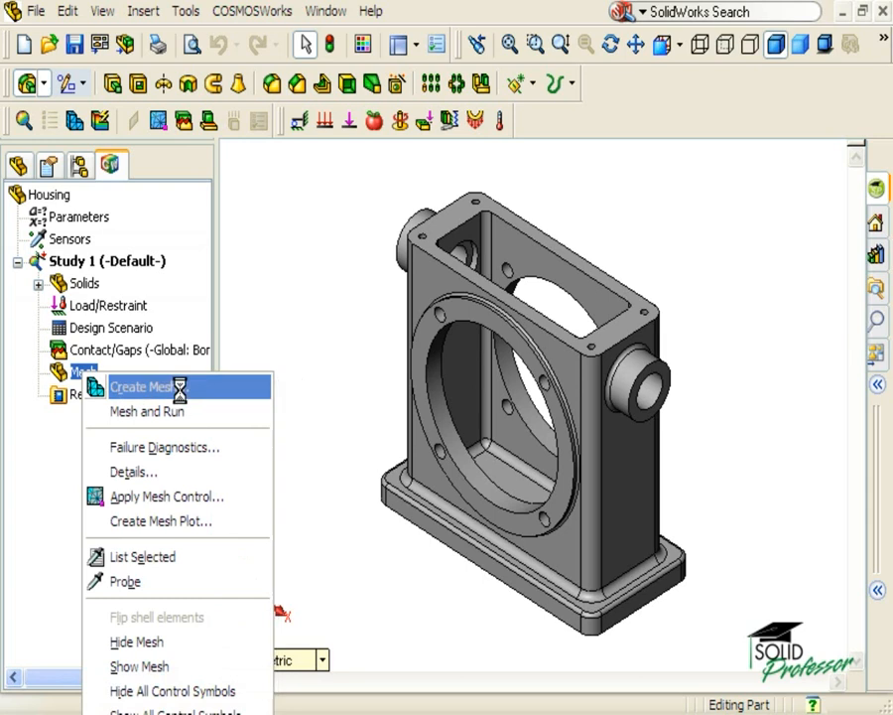
# - Start Create Mesh for the Housing and enable automatic looping for solids
pyautogui.click(147, 385)
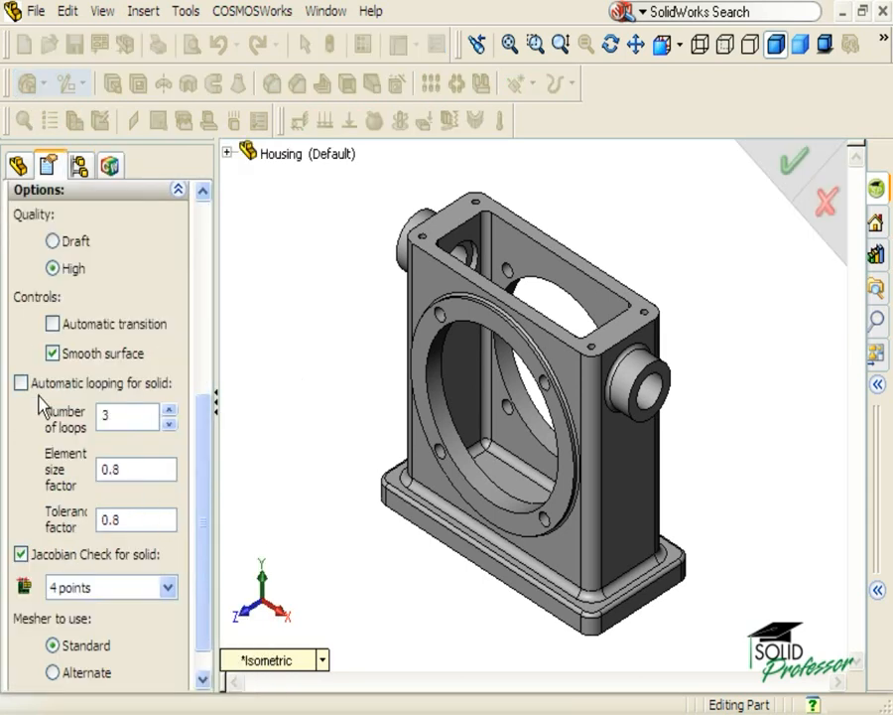
pyautogui.click(19, 383)
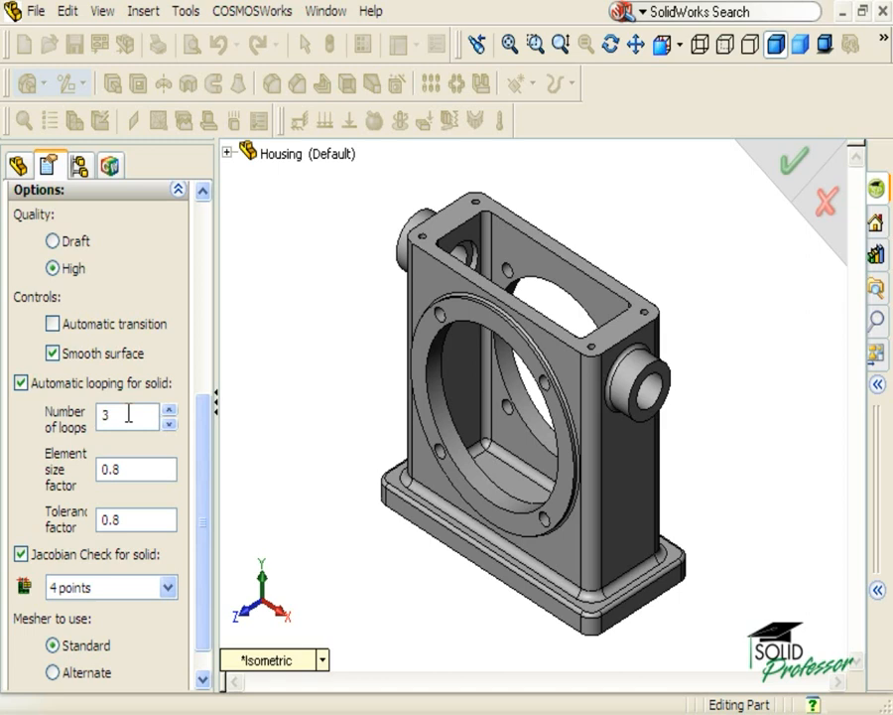
pyautogui.moveTo(129, 415)
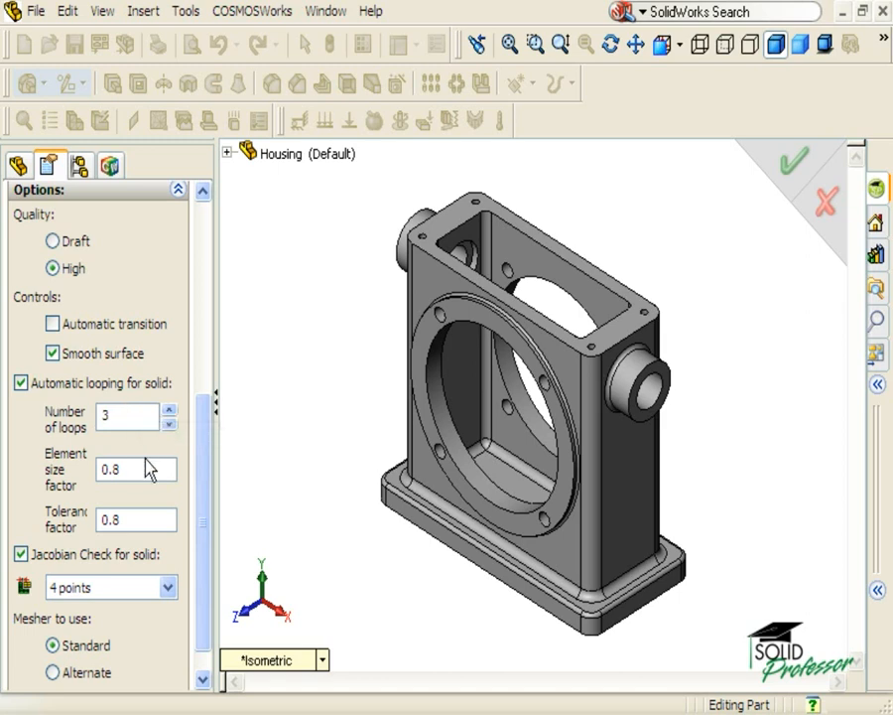
pyautogui.moveTo(137, 469)
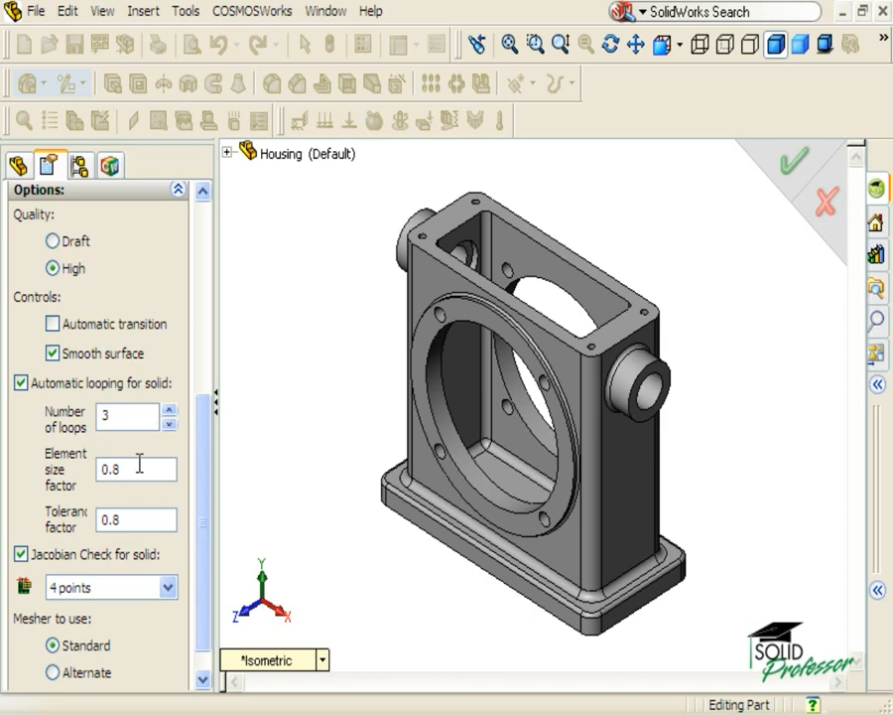
pyautogui.moveTo(119, 520)
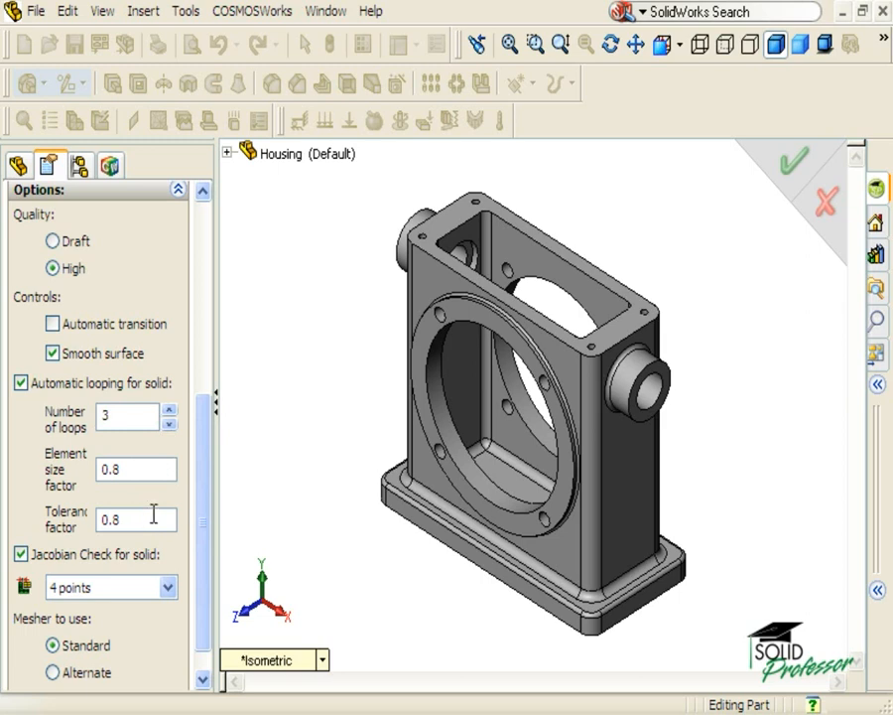
pyautogui.moveTo(203, 496)
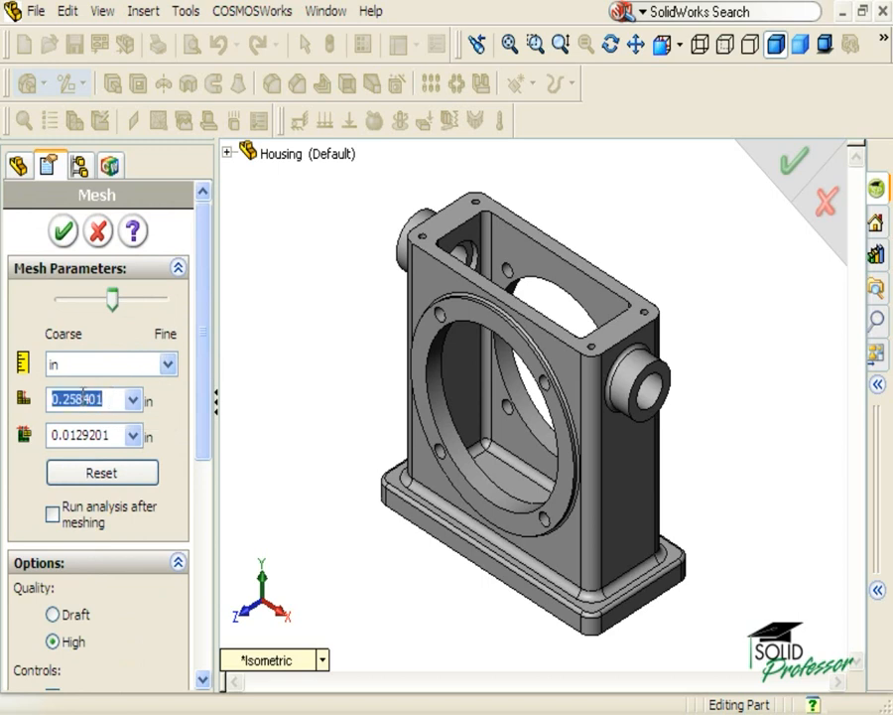
# - Mesh the Housing at the coarsest setting: 1 in element size, 0.05 in tolerance
pyautogui.moveTo(103, 298); pyautogui.dragTo(60, 298)
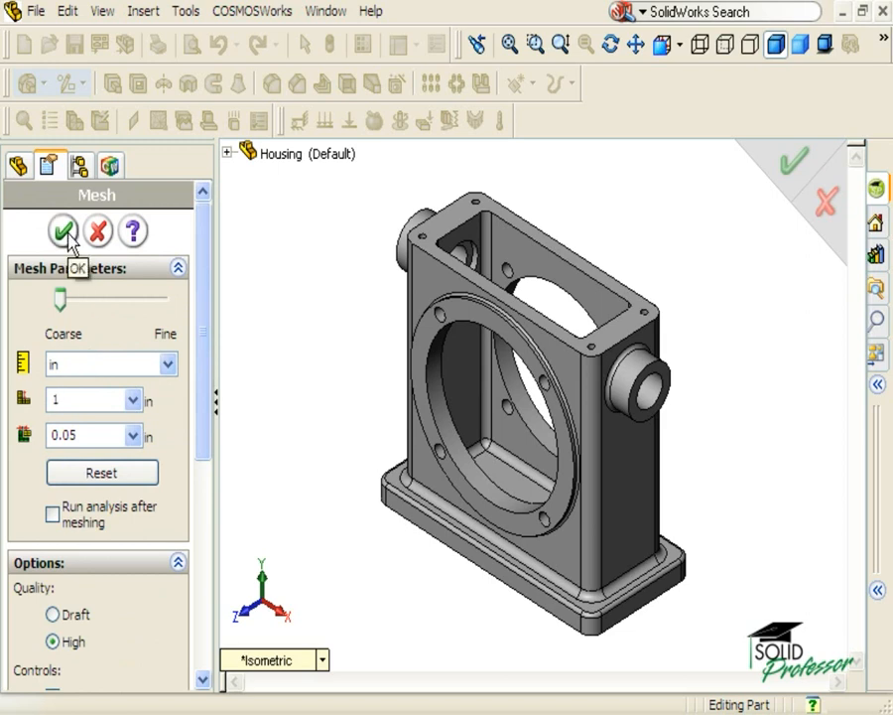
pyautogui.click(63, 231)
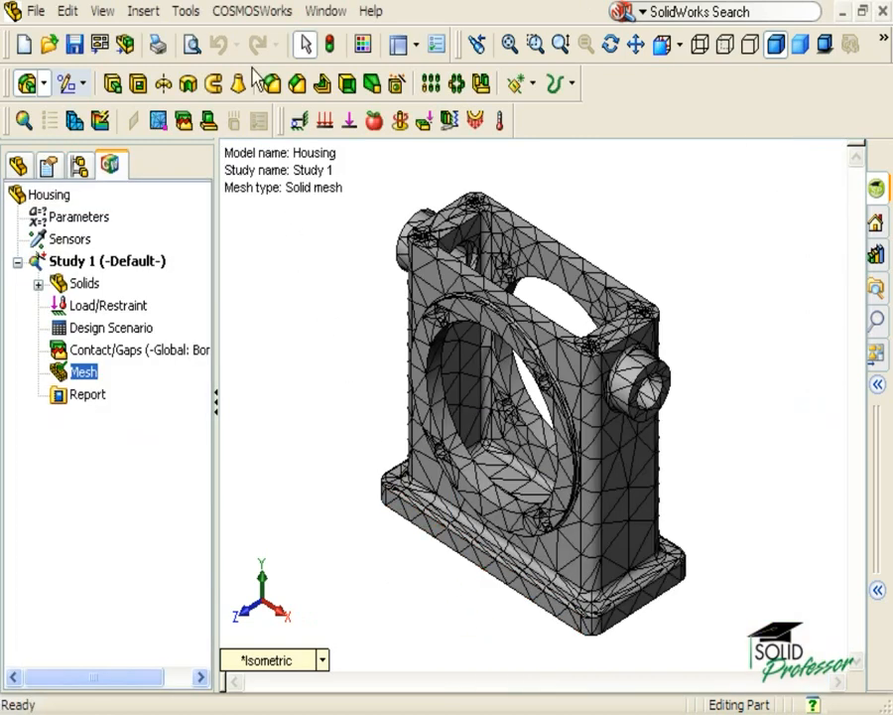
# - Make automatic looping for solids the default in COSMOSWorks mesh options and confirm
pyautogui.click(252, 12)
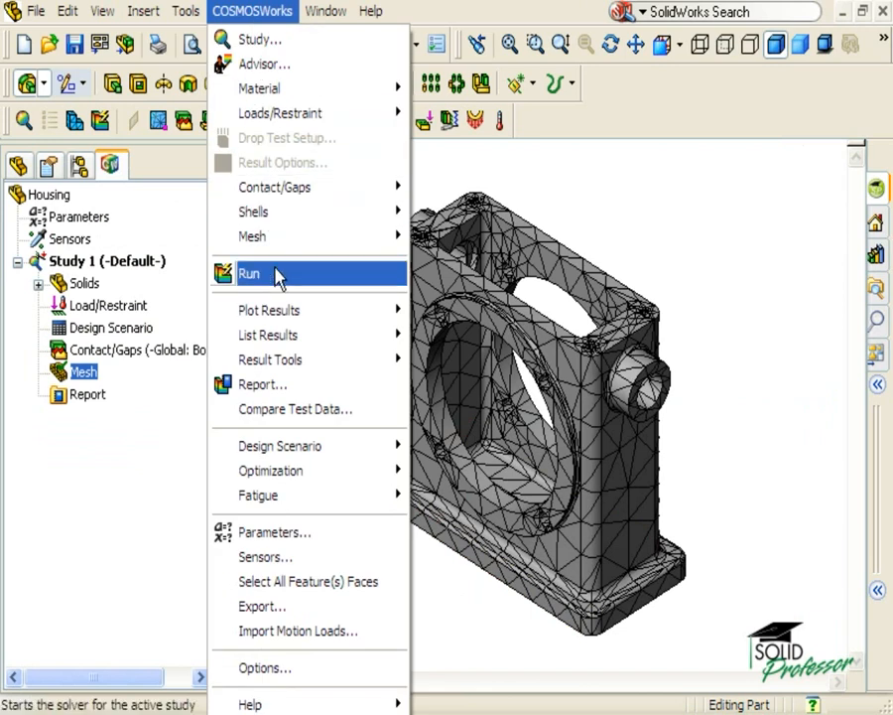
pyautogui.moveTo(288, 667)
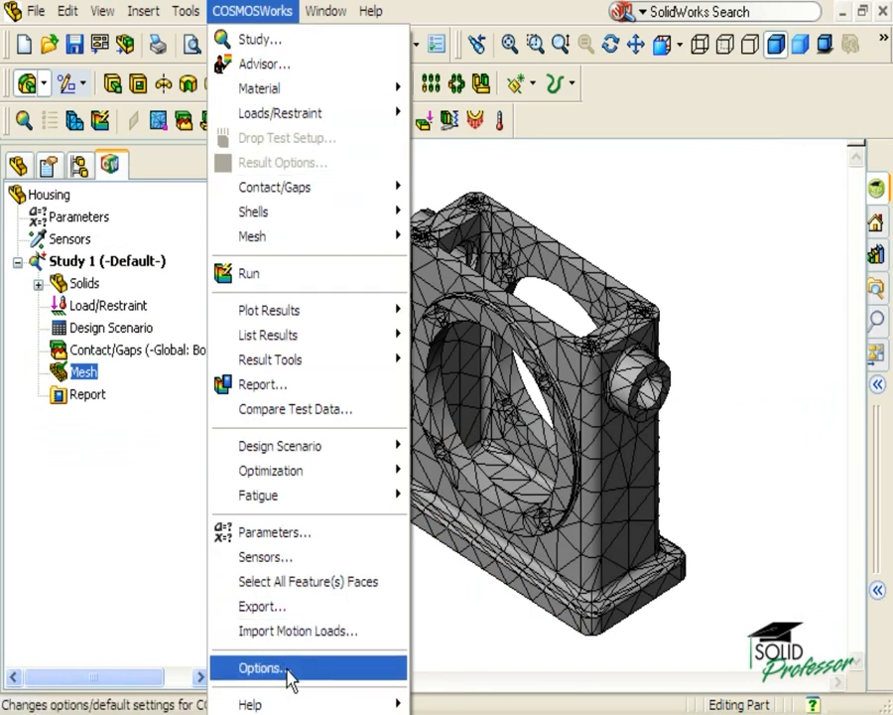
pyautogui.click(262, 667)
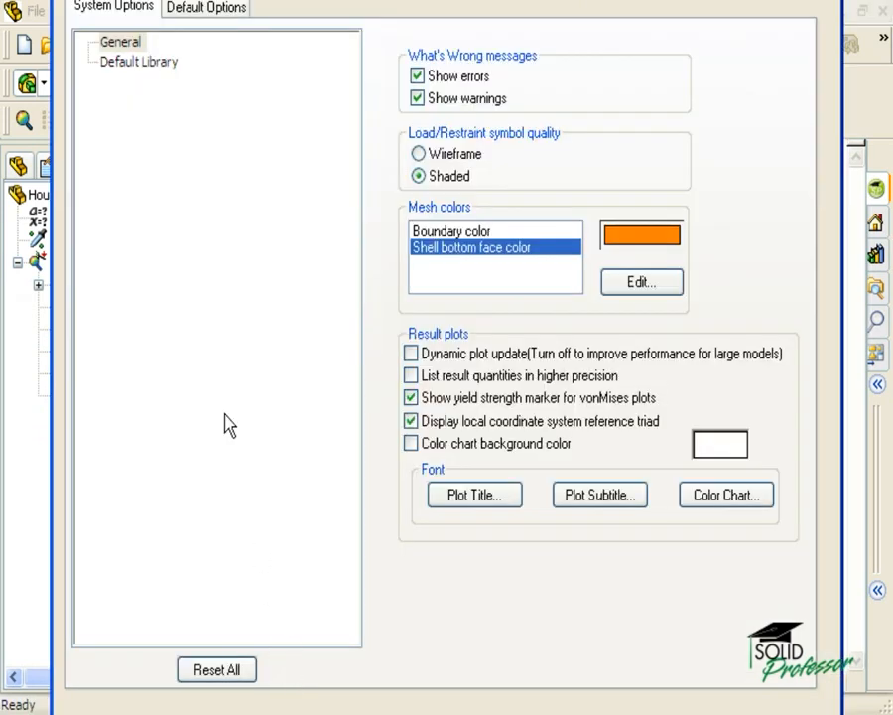
pyautogui.click(207, 8)
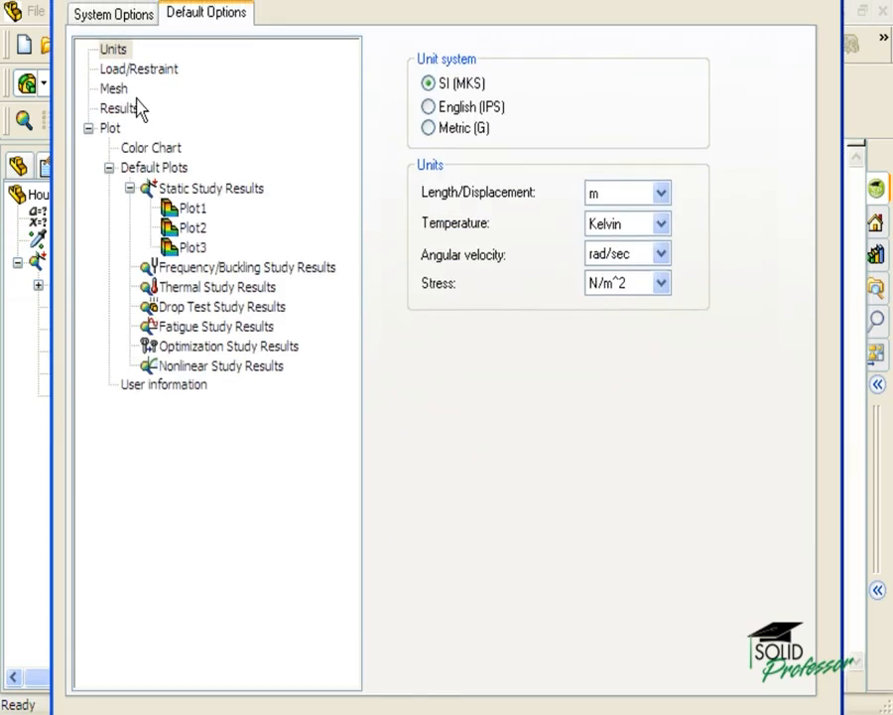
pyautogui.click(113, 87)
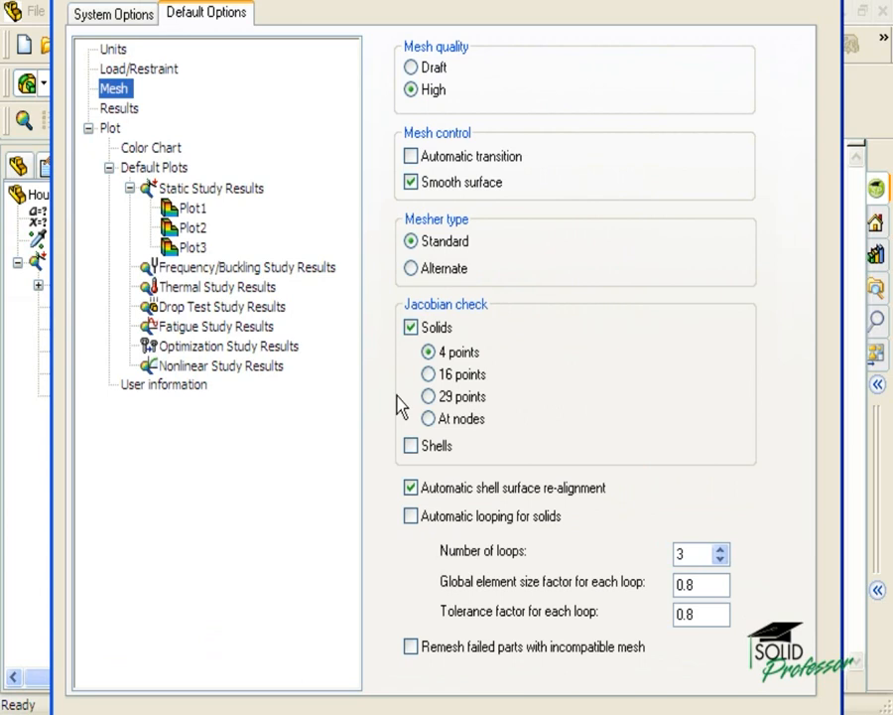
pyautogui.click(411, 516)
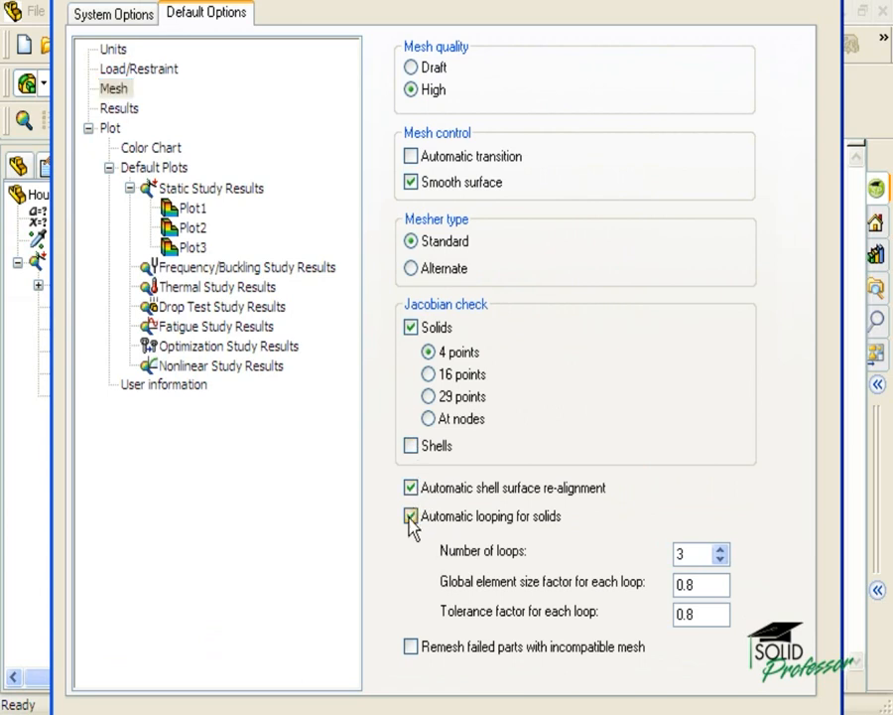
pyautogui.click(411, 516)
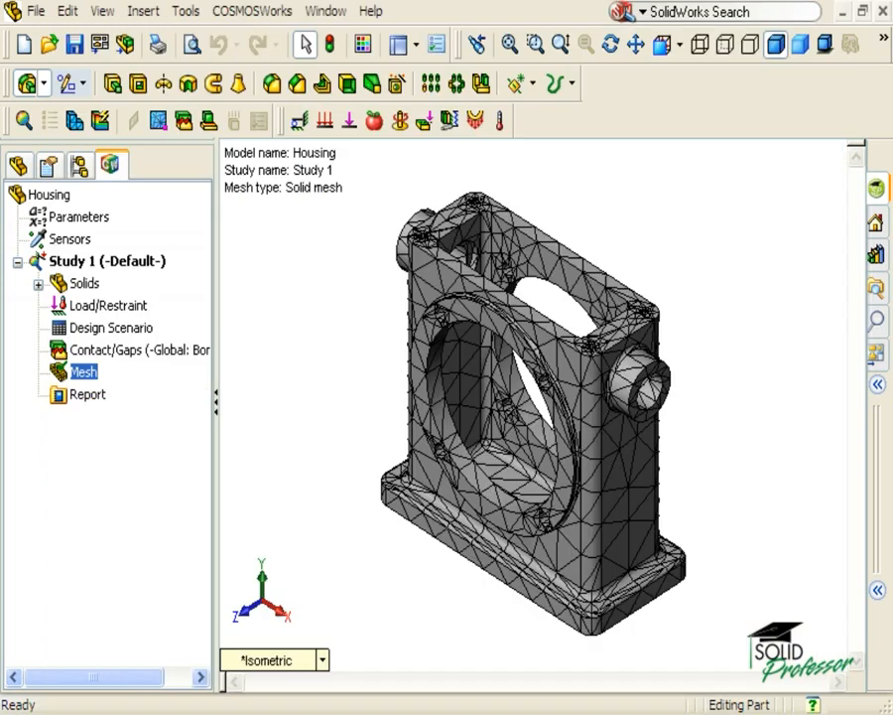
pyautogui.moveTo(317, 395)
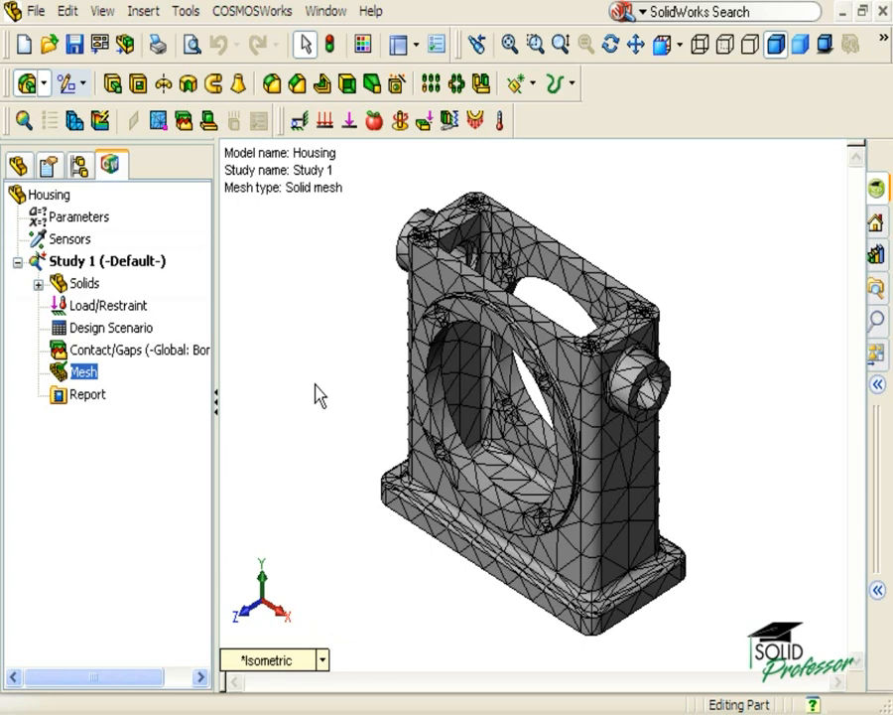
pyautogui.moveTo(319, 278)
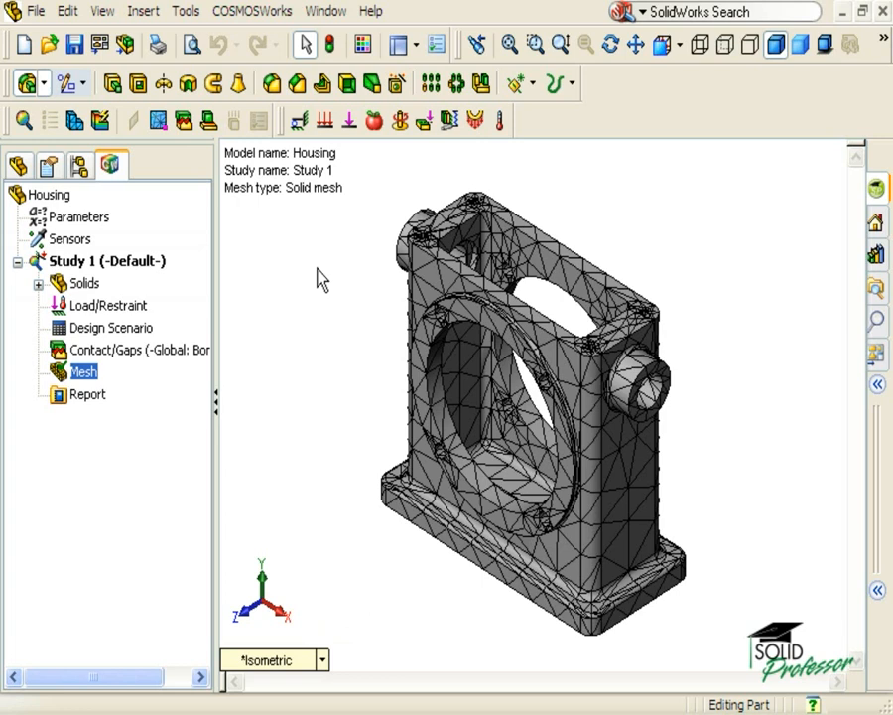
# - Switch the active document to ac connector.SLDPRT via the Window menu
pyautogui.click(326, 12)
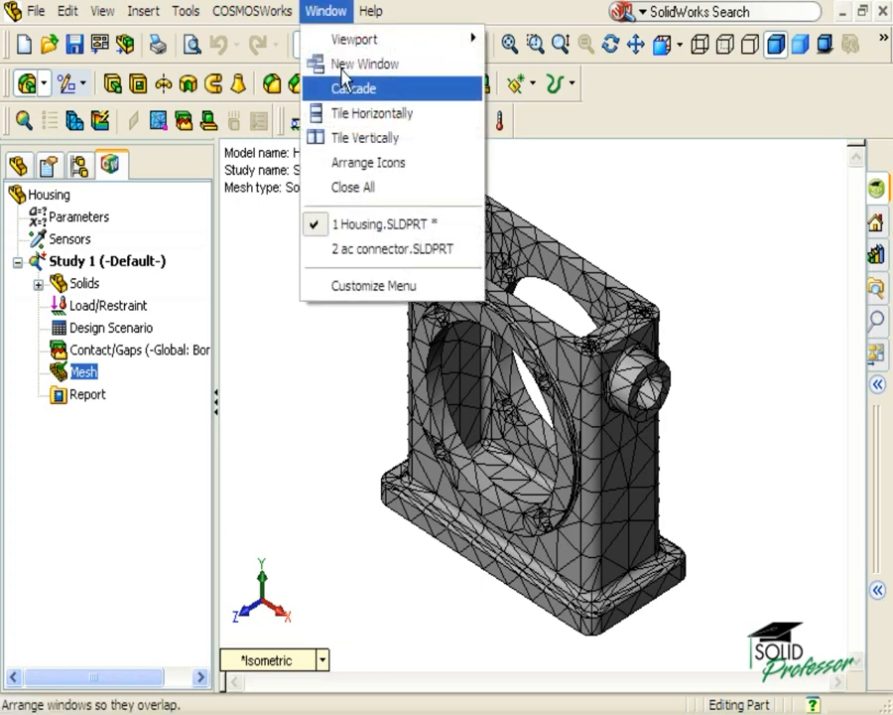
pyautogui.click(395, 250)
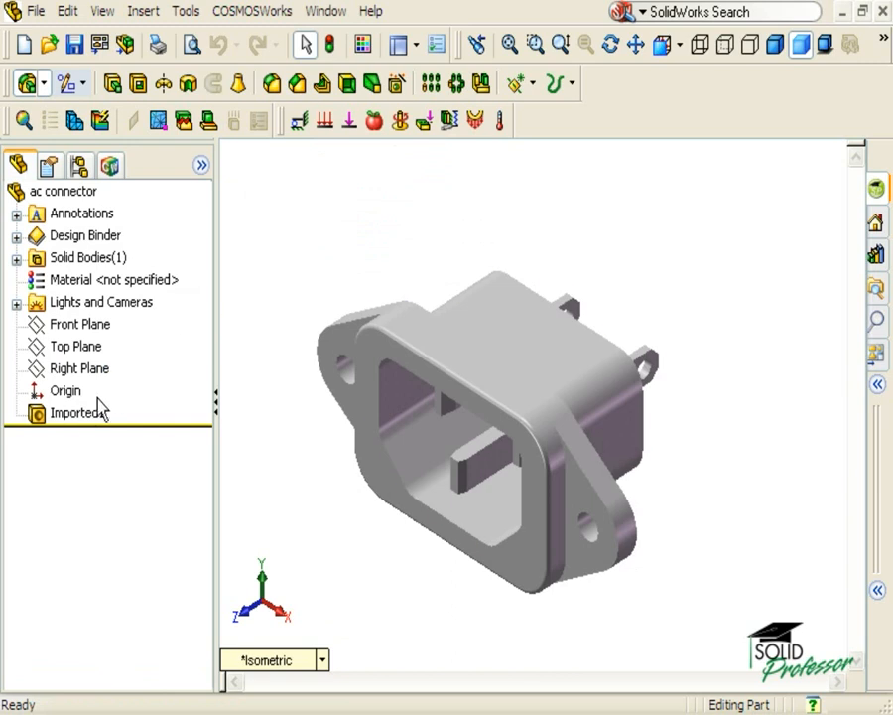
# - Attempt to mesh the ac connector and acknowledge the 'Meshing failed' message
pyautogui.click(111, 166)
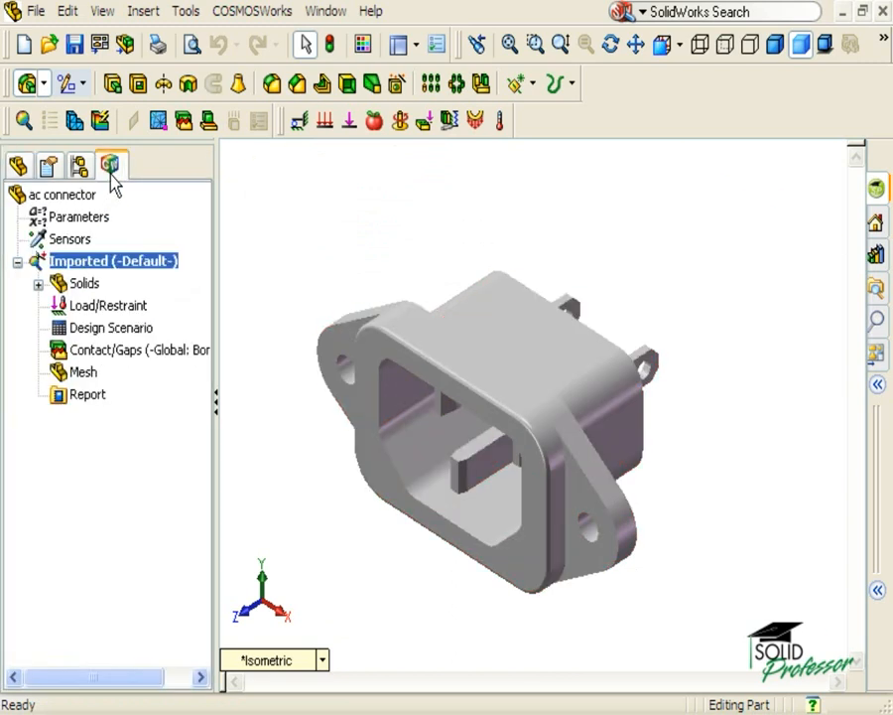
pyautogui.rightClick(83, 371)
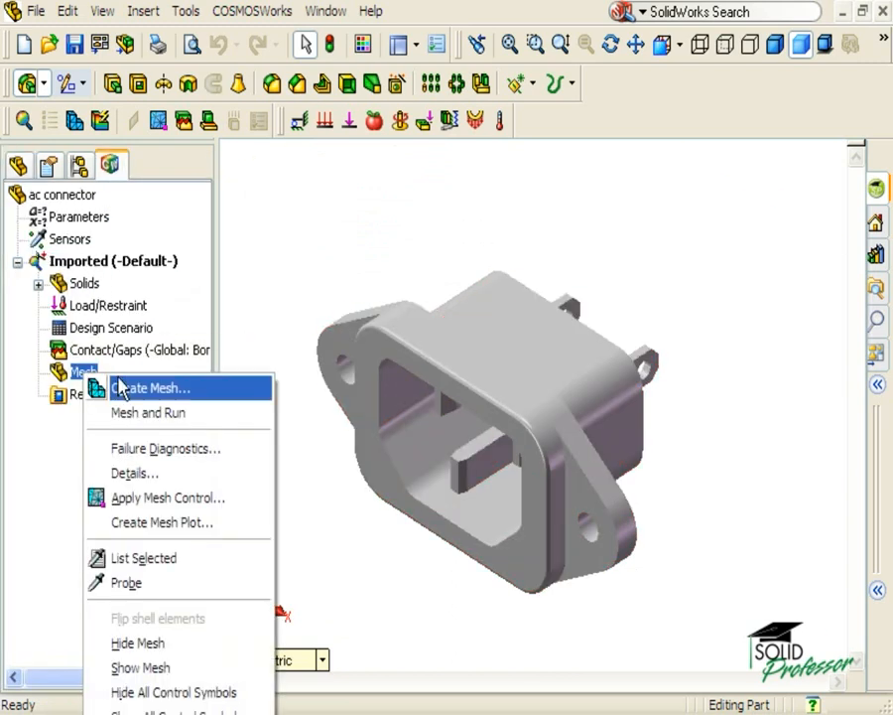
pyautogui.click(151, 387)
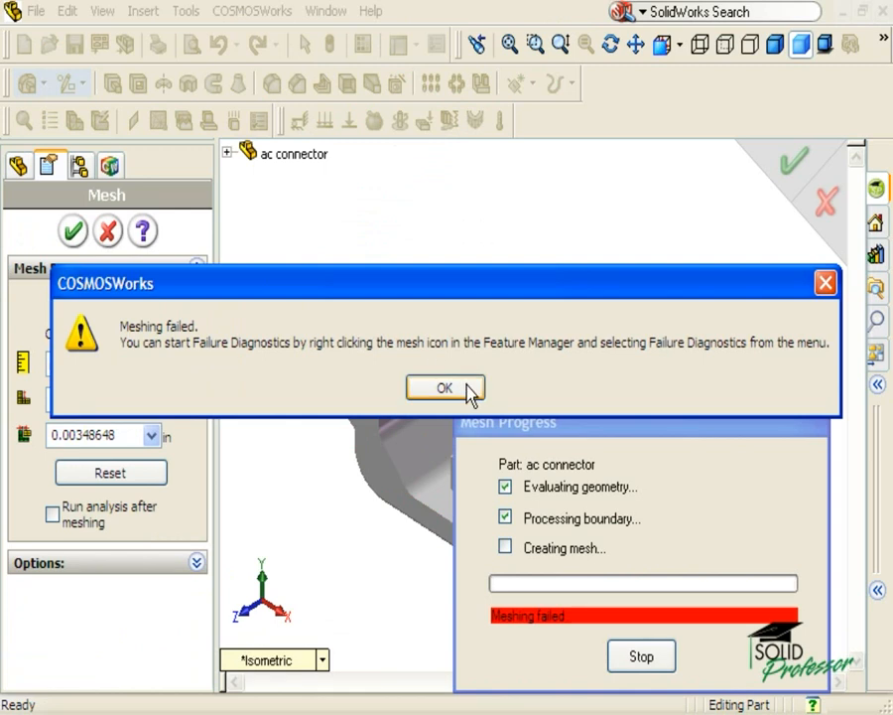
pyautogui.click(445, 387)
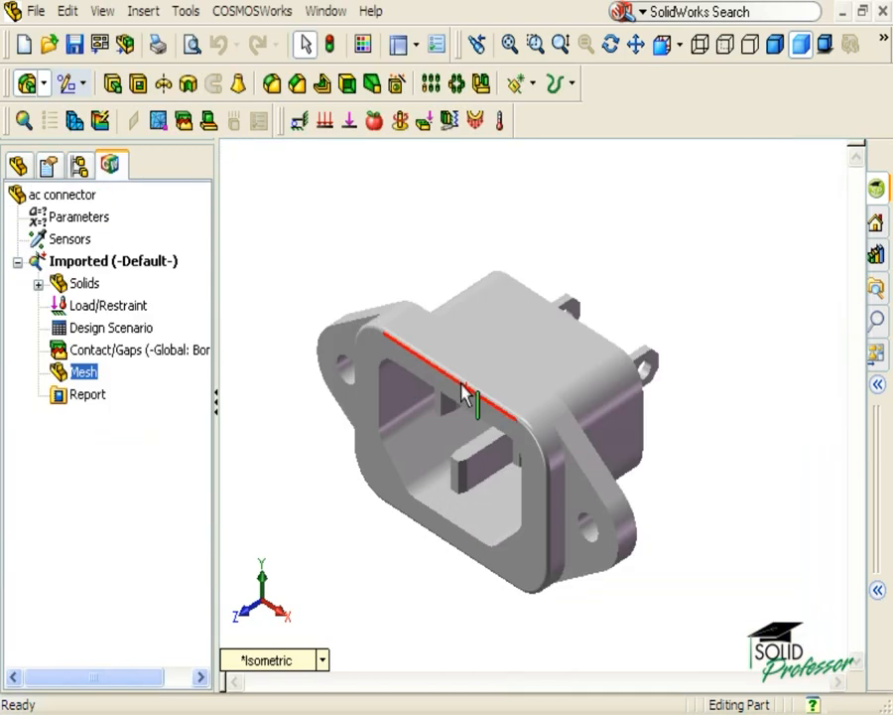
# - Run Failure Diagnostics on the connector's mesh from its context menu
pyautogui.rightClick(84, 372)
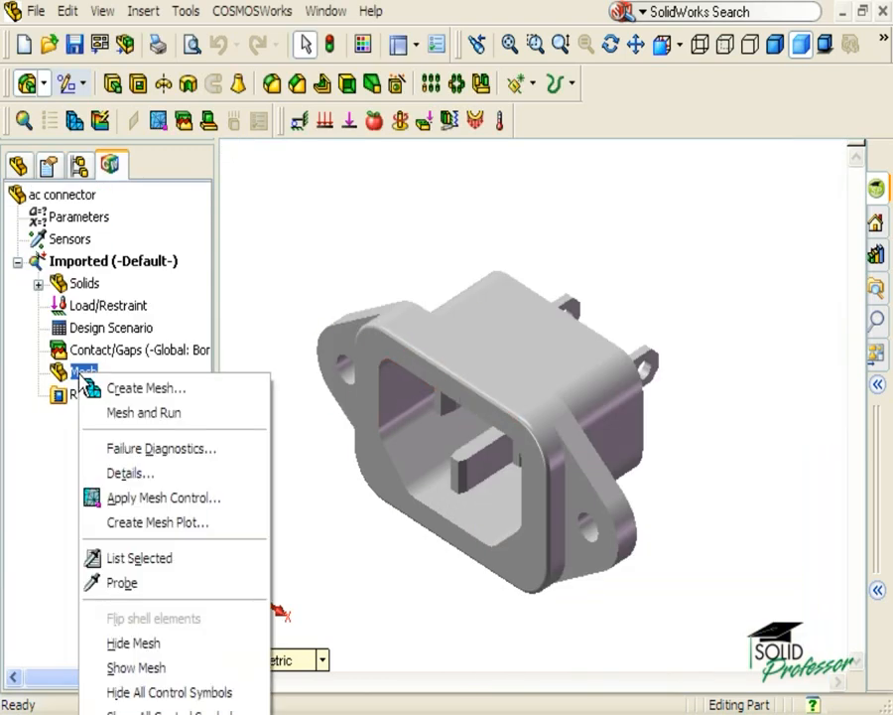
pyautogui.click(160, 448)
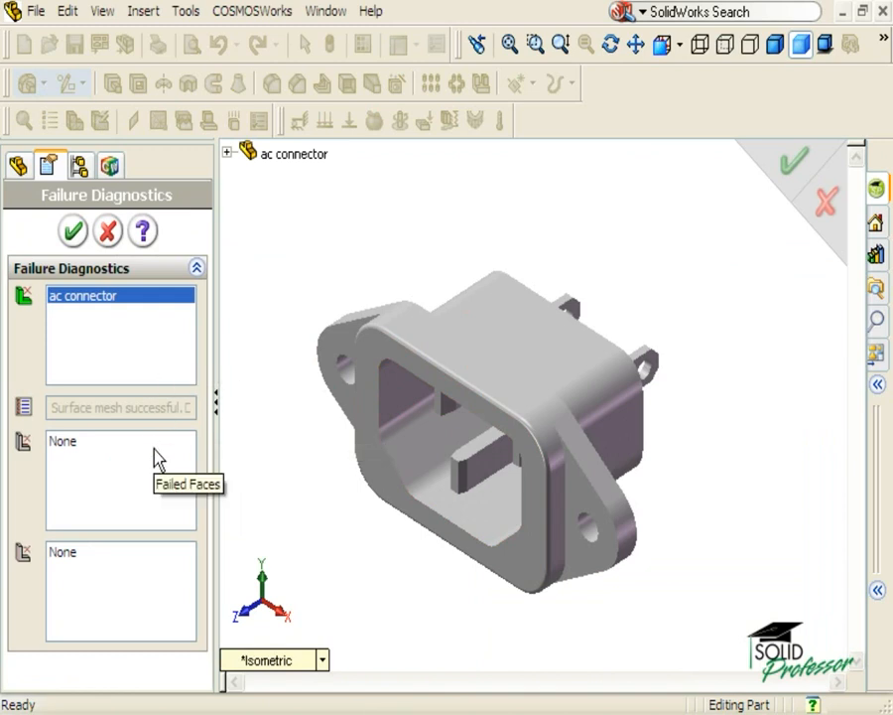
pyautogui.moveTo(143, 508)
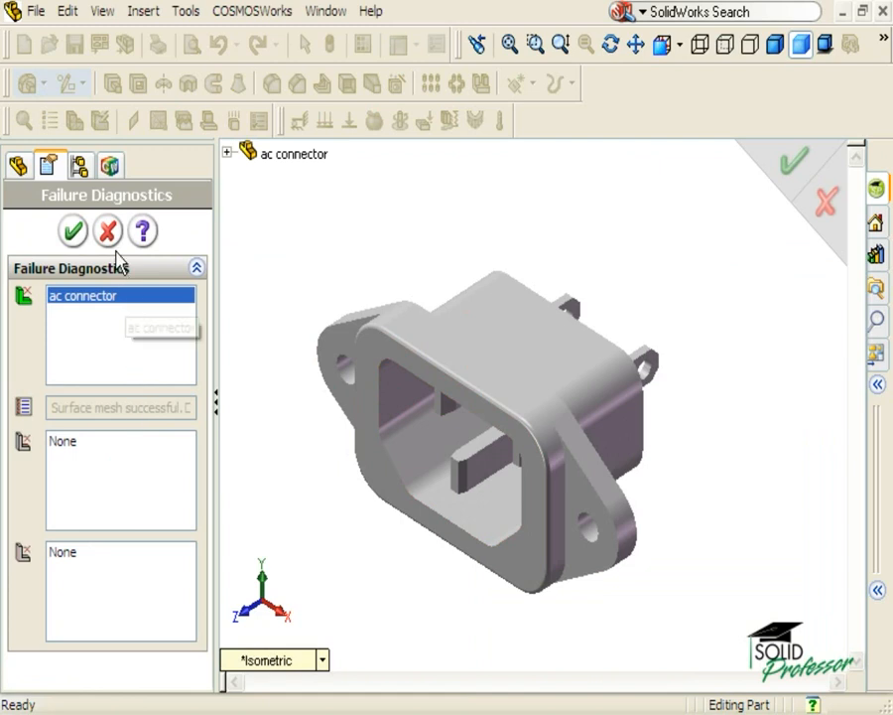
pyautogui.moveTo(107, 231)
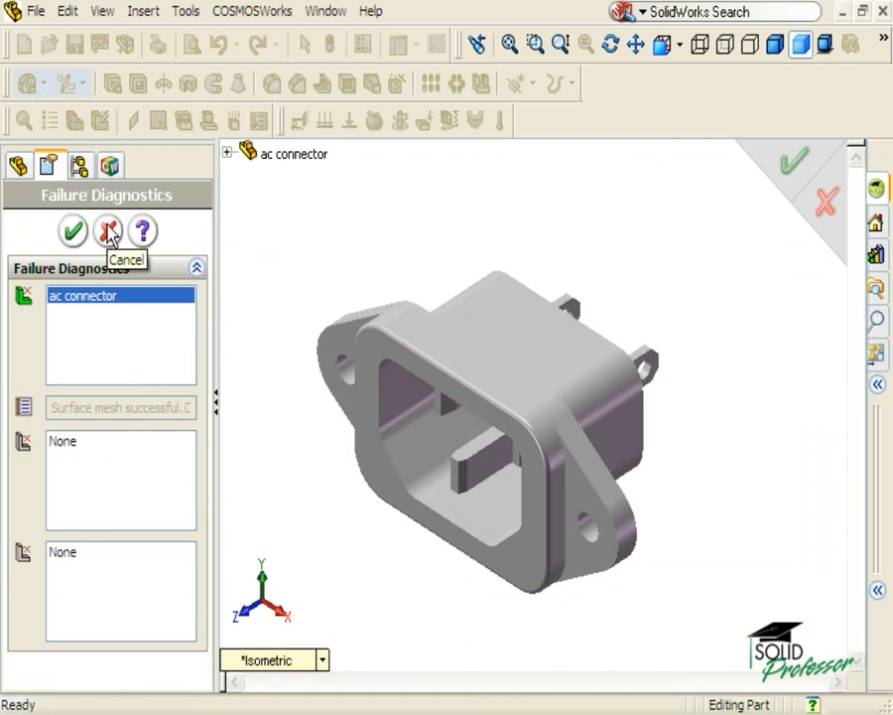
# - Cancel the Failure Diagnostics and return to the ac connector study tree
pyautogui.click(108, 230)
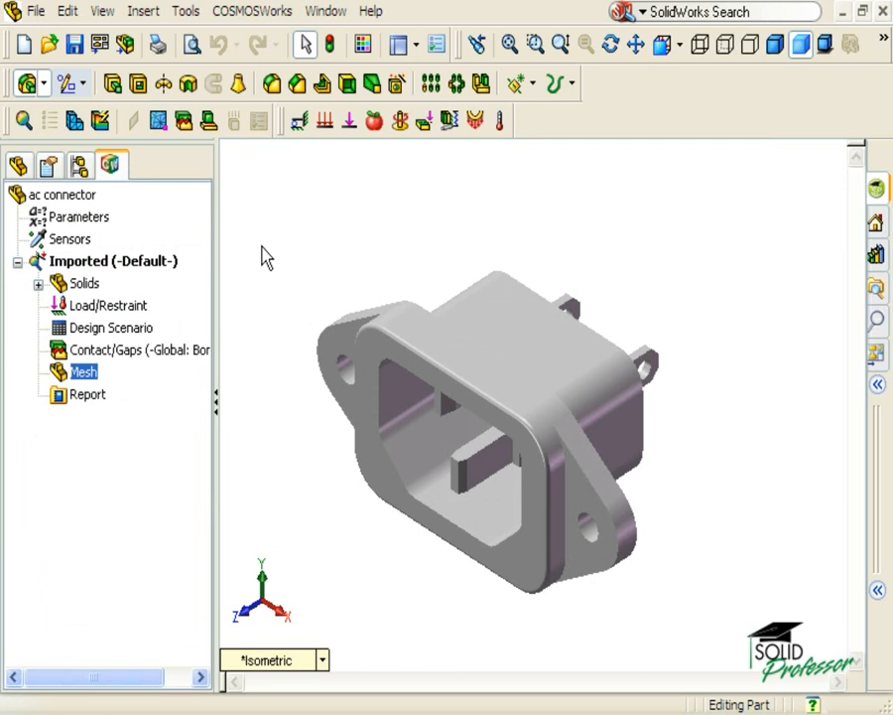
pyautogui.moveTo(208, 99)
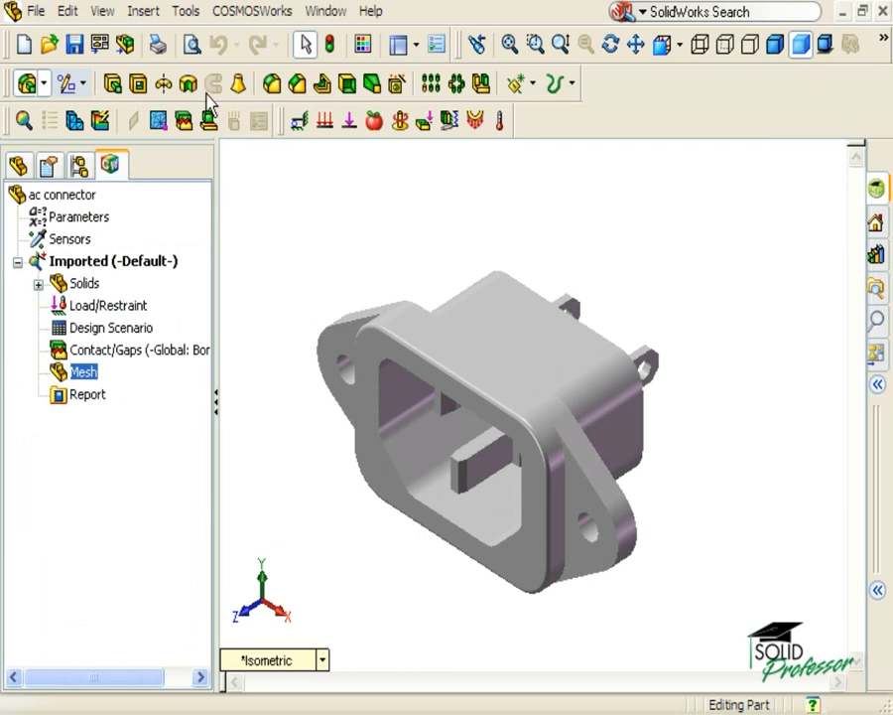
# - Enable the SolidWorks Utilities add-in through Tools > Add-Ins
pyautogui.click(187, 12)
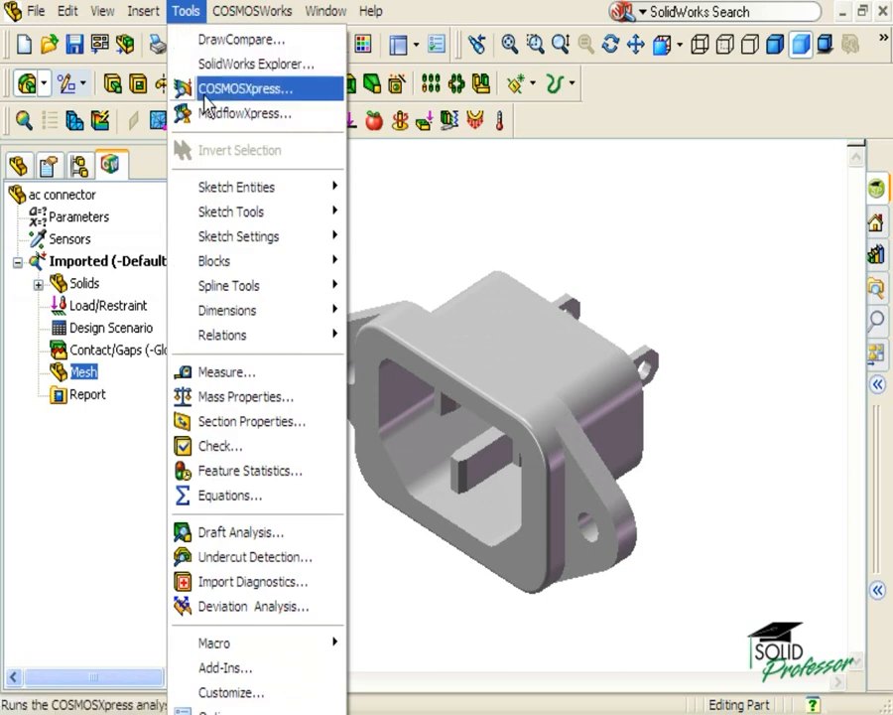
pyautogui.moveTo(234, 668)
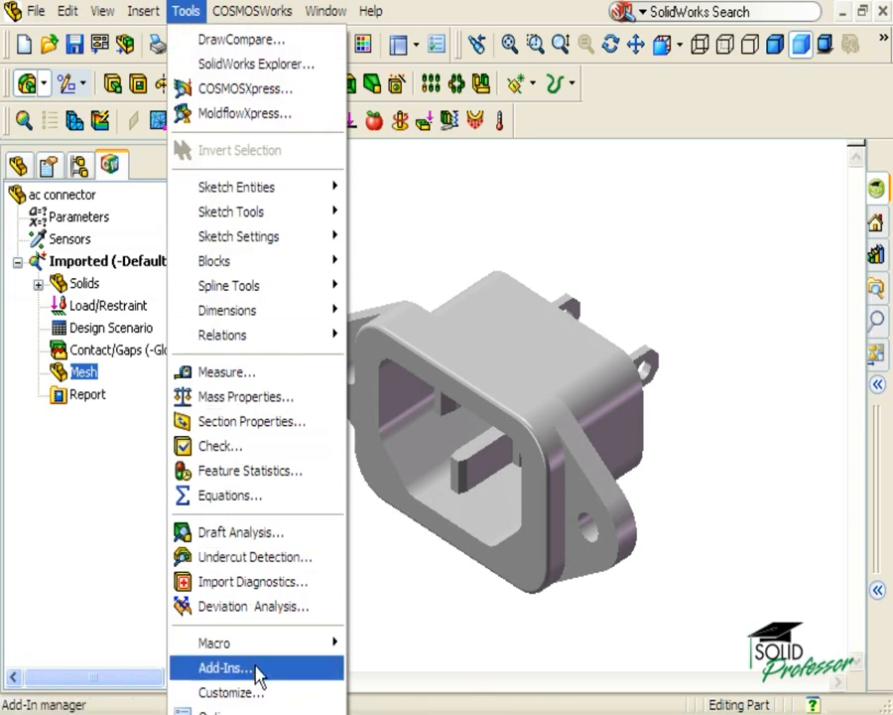
pyautogui.click(227, 667)
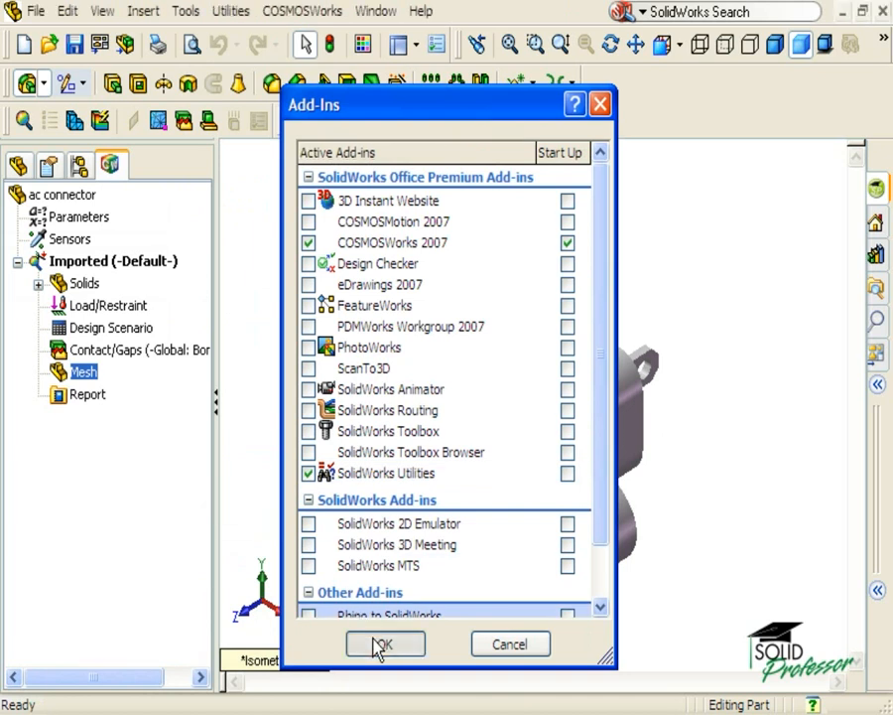
pyautogui.click(385, 644)
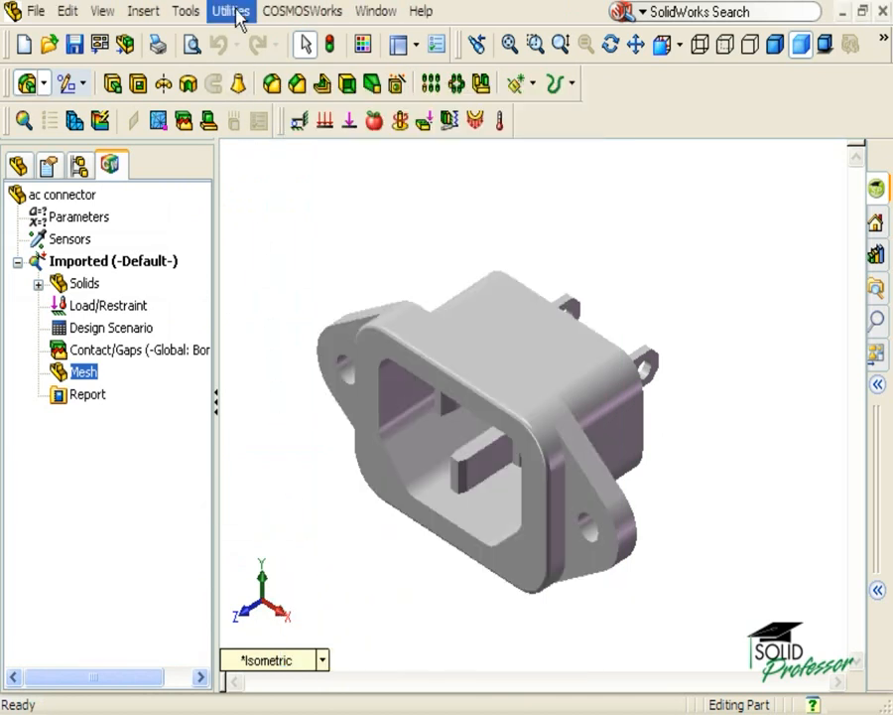
# - Run a Geometry Analysis of the ac connector for short edges, small and sliver faces
pyautogui.click(230, 12)
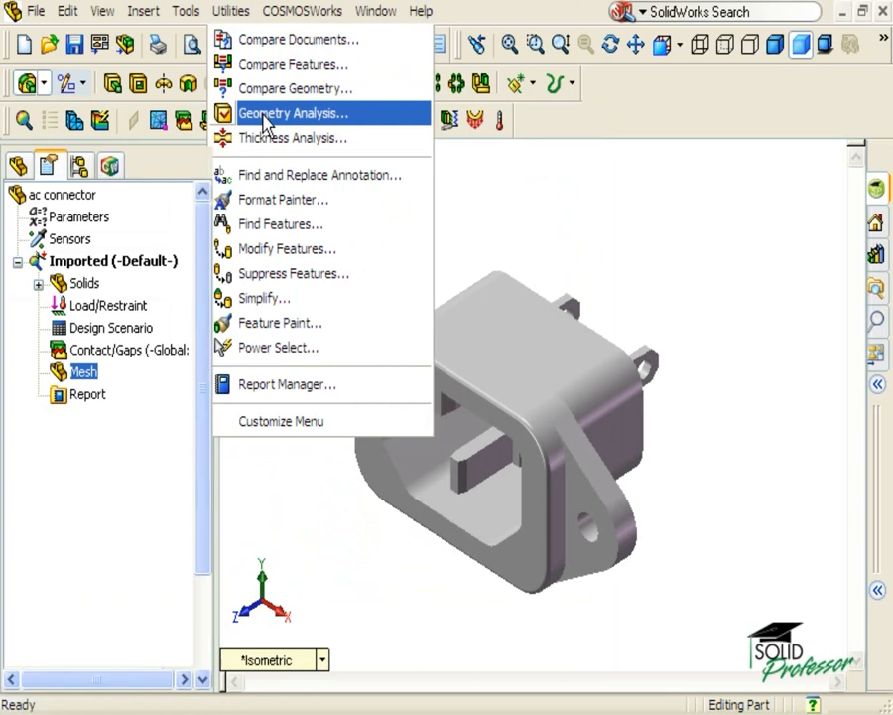
pyautogui.click(292, 113)
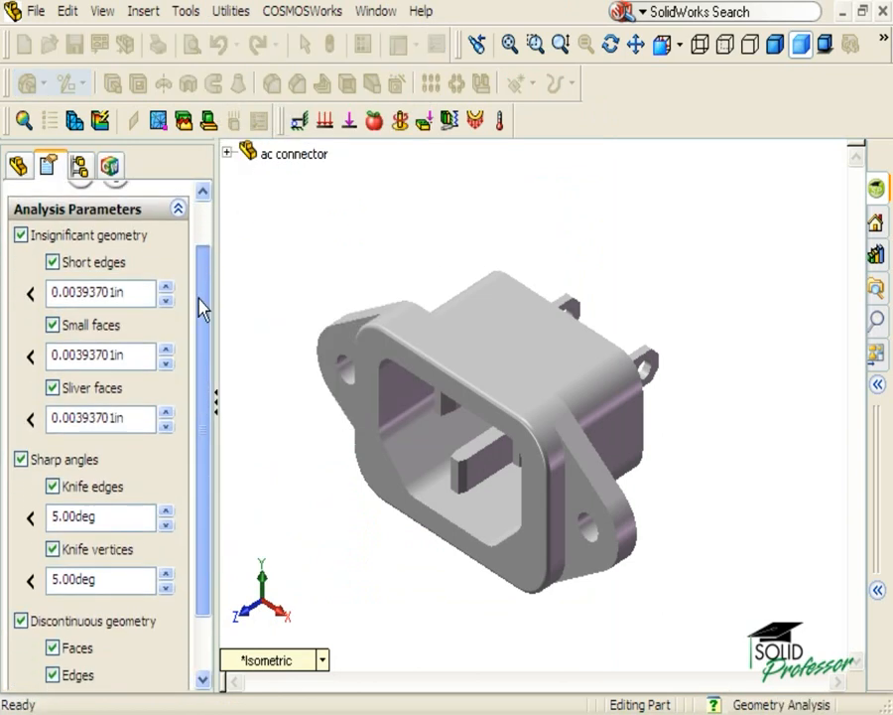
pyautogui.scroll(-3)
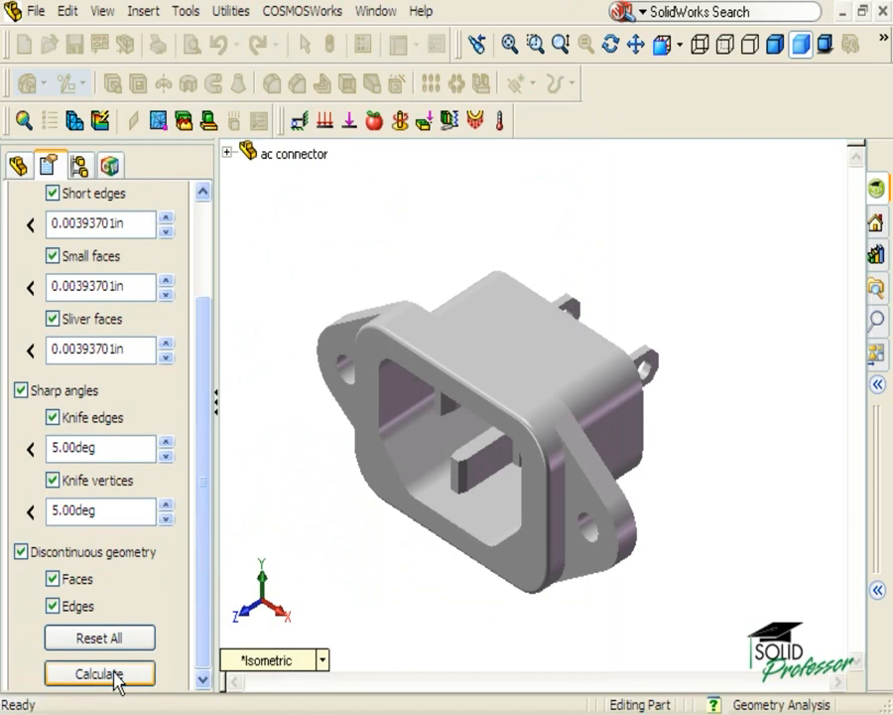
pyautogui.click(100, 673)
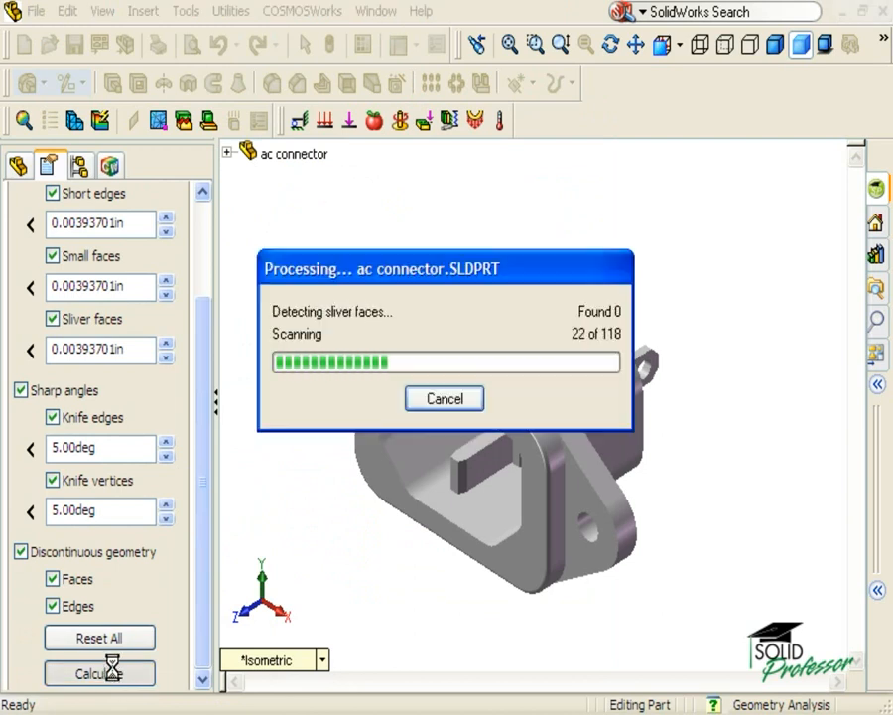
# - Highlight the 2 sliver faces from the analysis results on the connector model
pyautogui.click(99, 673)
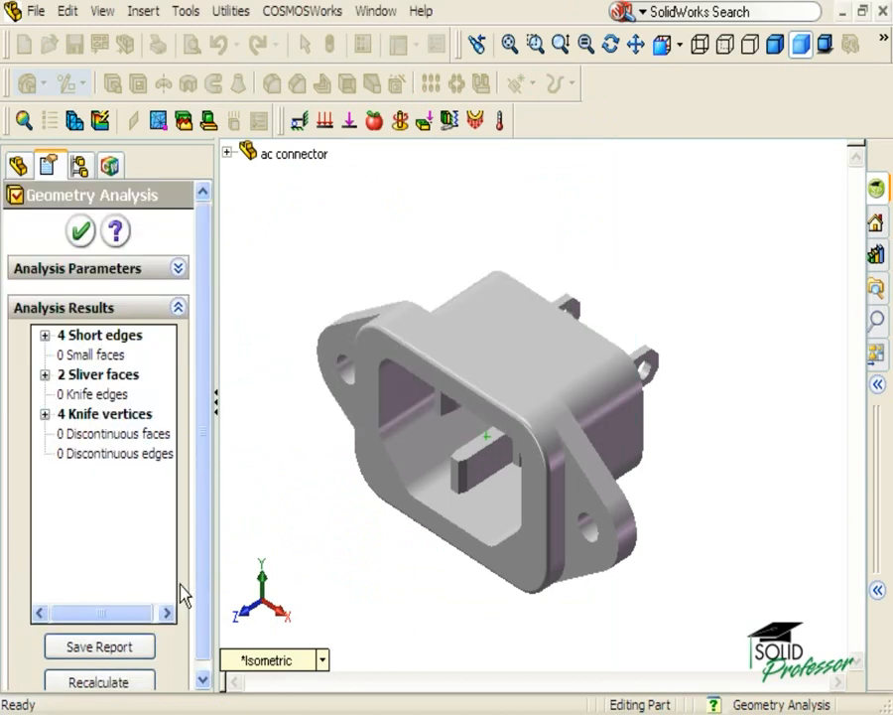
pyautogui.moveTo(159, 353)
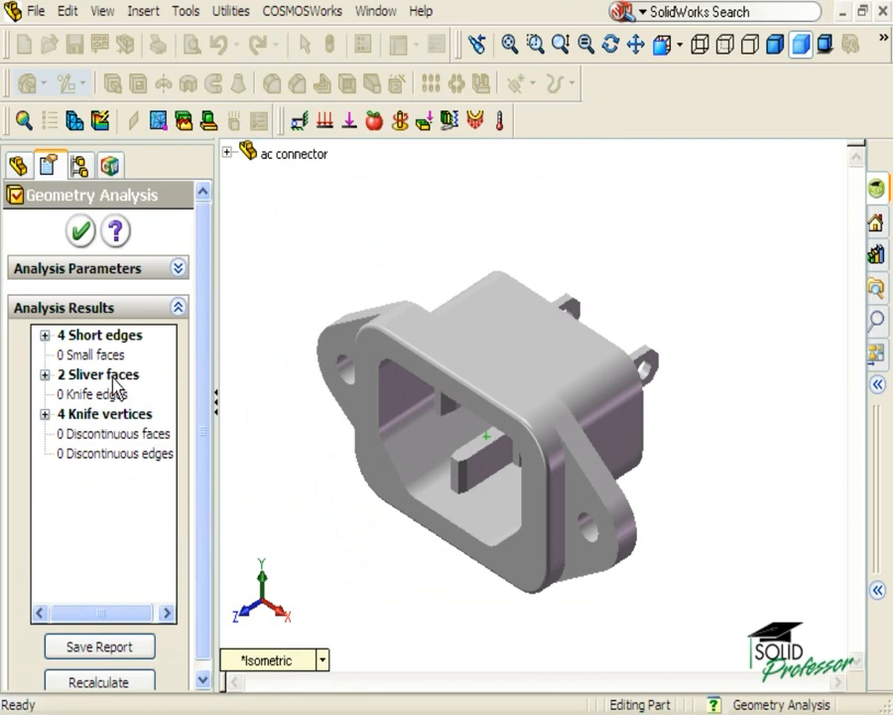
pyautogui.click(98, 373)
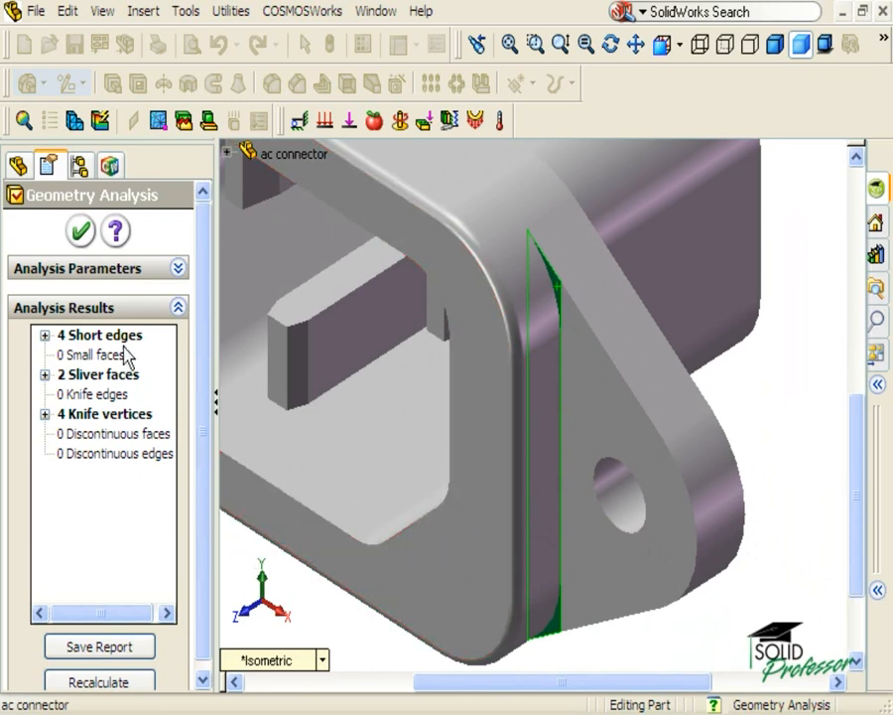
# - Close the analysis and convert the sliver face edges into a sketch outline
pyautogui.click(111, 165)
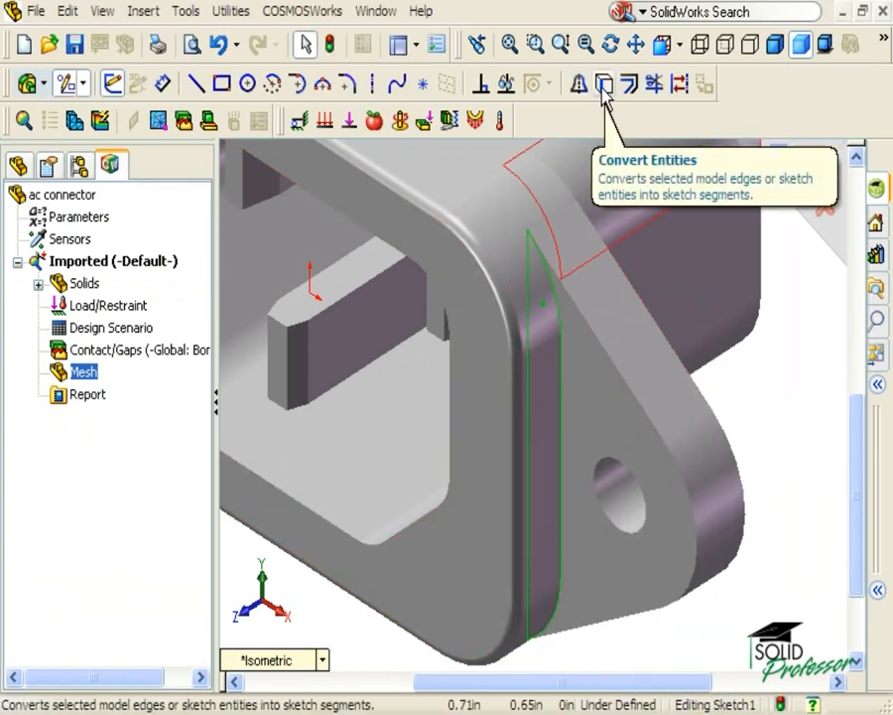
pyautogui.click(603, 83)
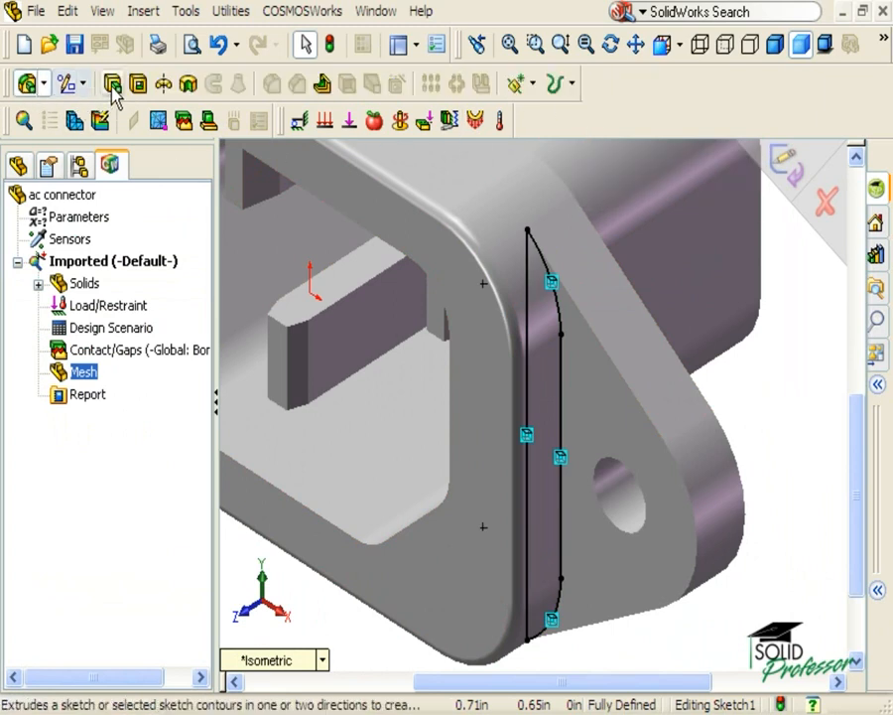
# - Begin an Extruded Boss/Base of the outline with Direction 1 set to Up To Surface
pyautogui.click(111, 84)
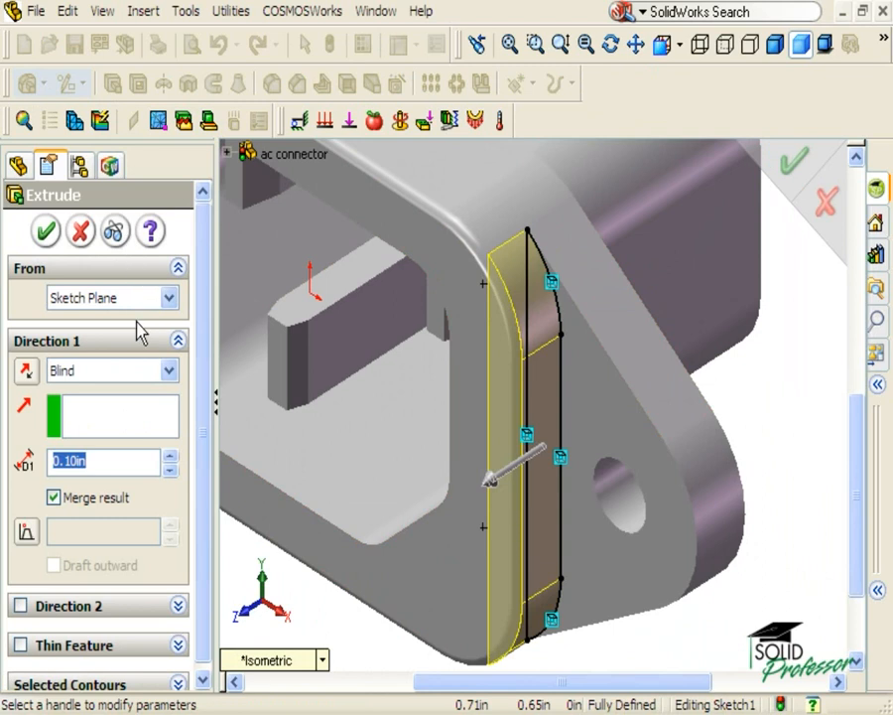
pyautogui.click(103, 371)
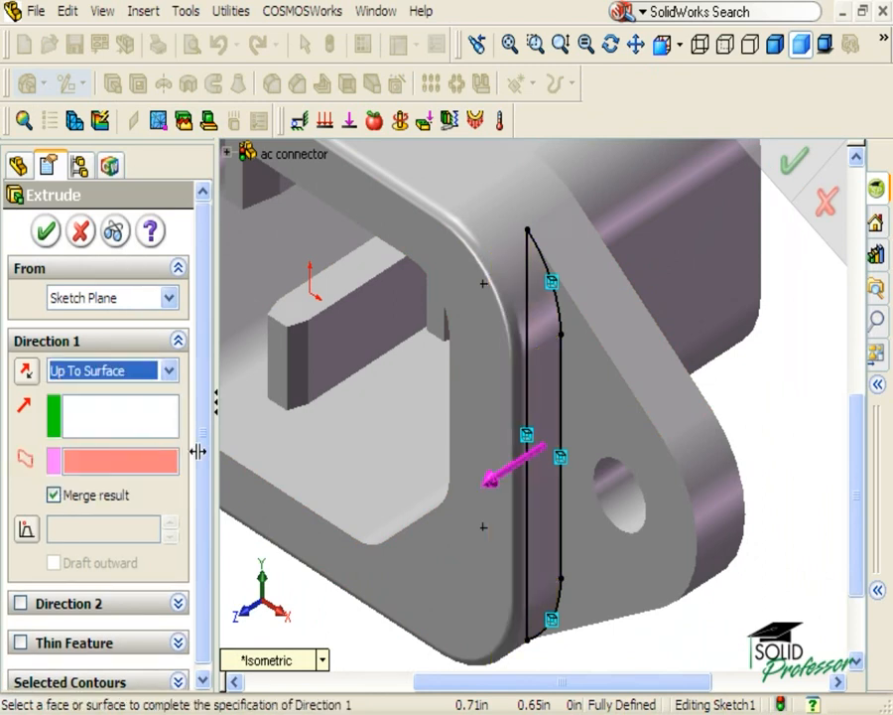